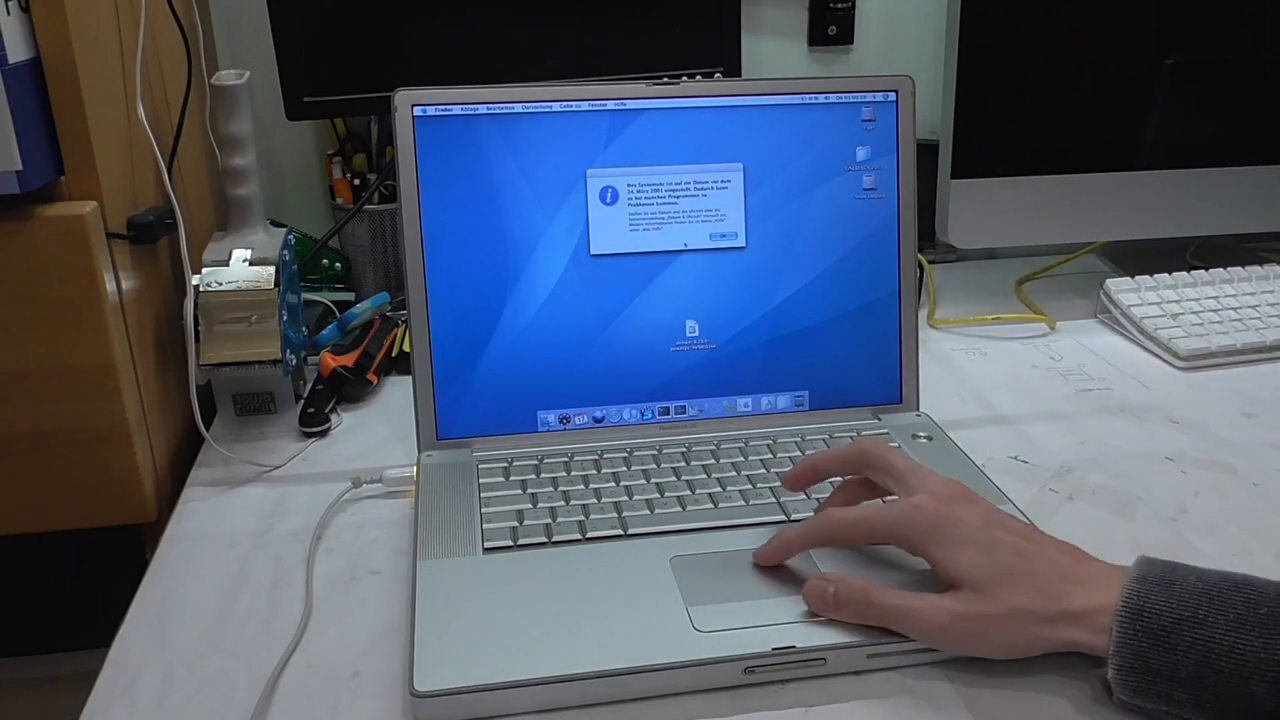
# - Accept configuring the first hard disk in Windows 98 Setup and continue past the large disk support prompt
pyautogui.click(718, 238)
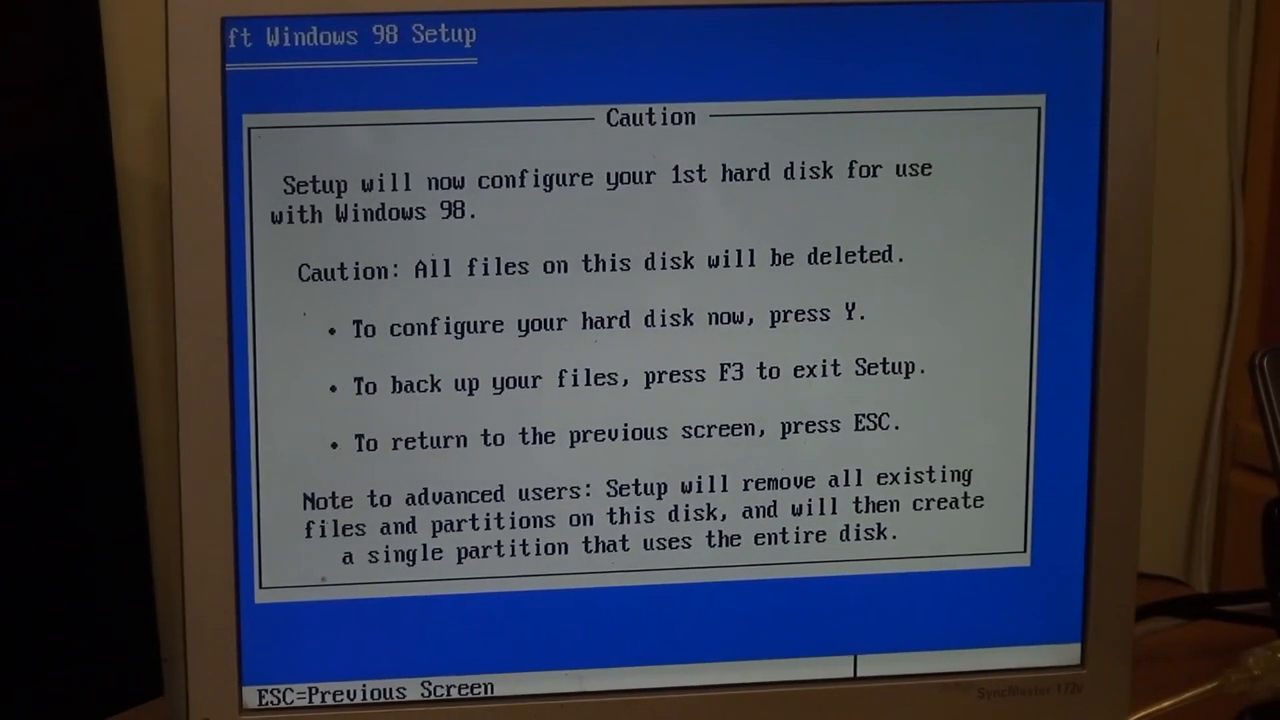
pyautogui.press('y')
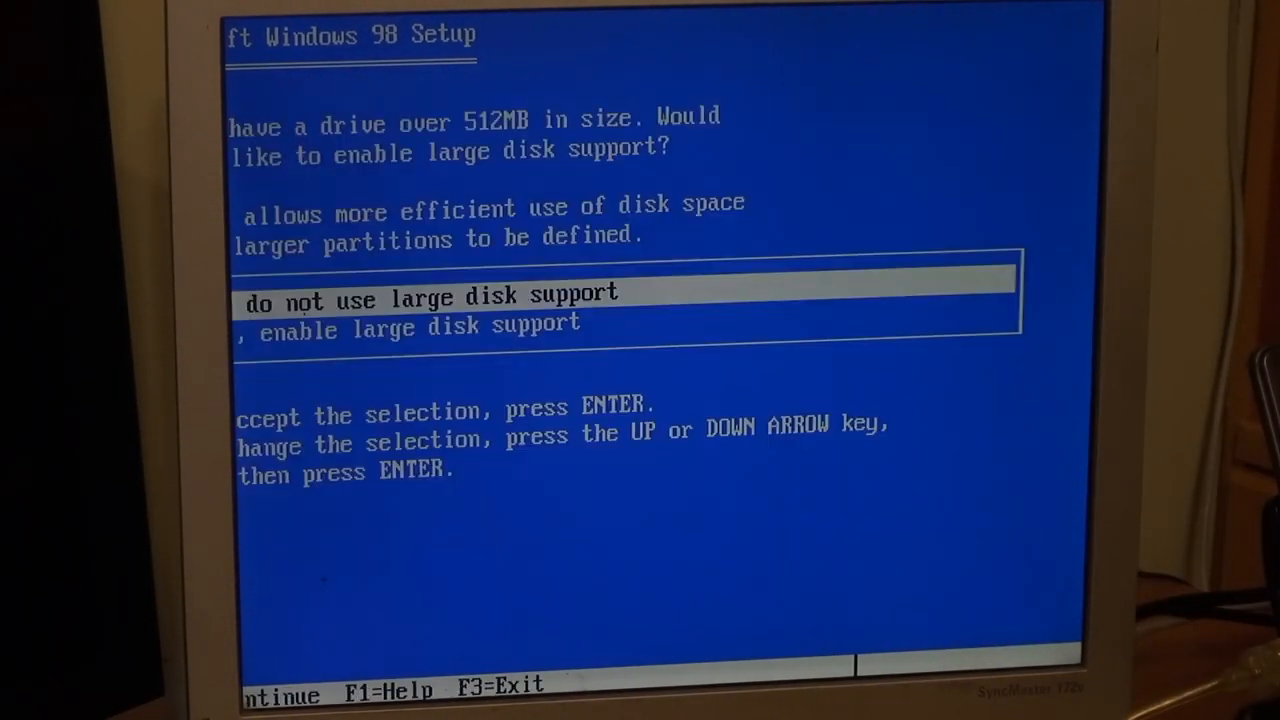
pyautogui.press('enter')
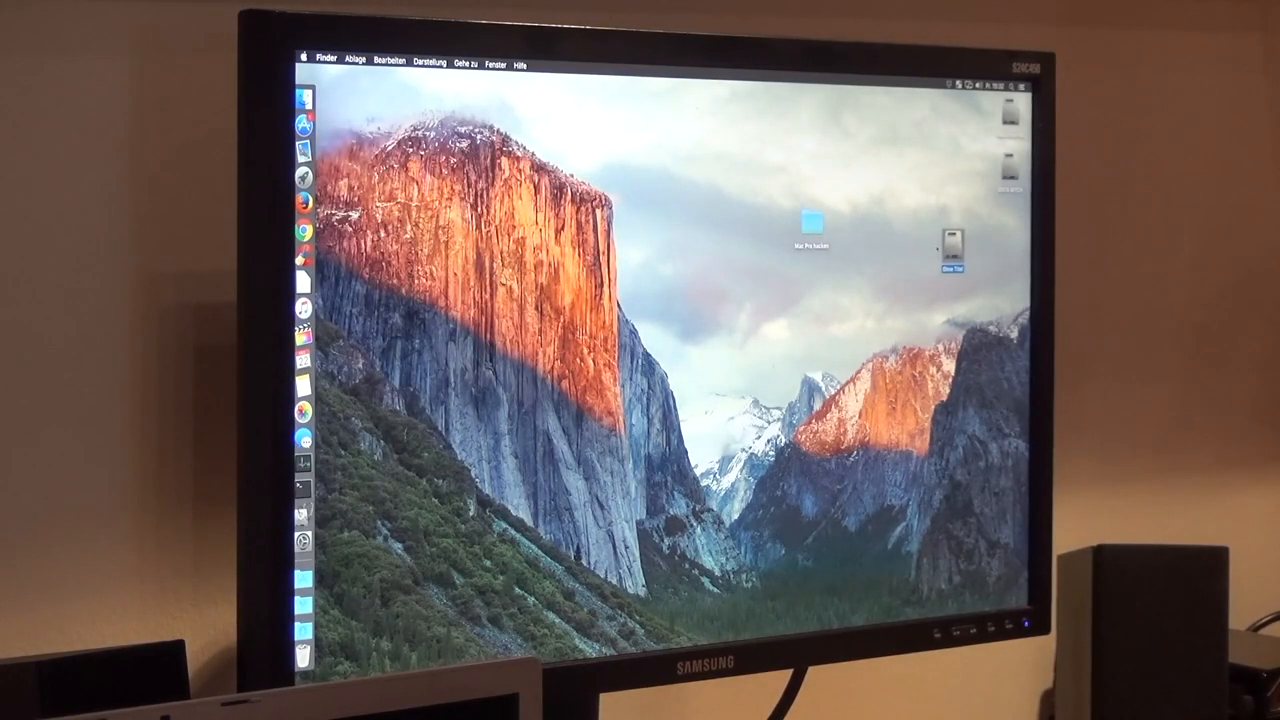
# - Open the desktop disk in Finder, list the computer's drives, and browse the empty Ohne Titel volume
pyautogui.doubleClick(810, 222)
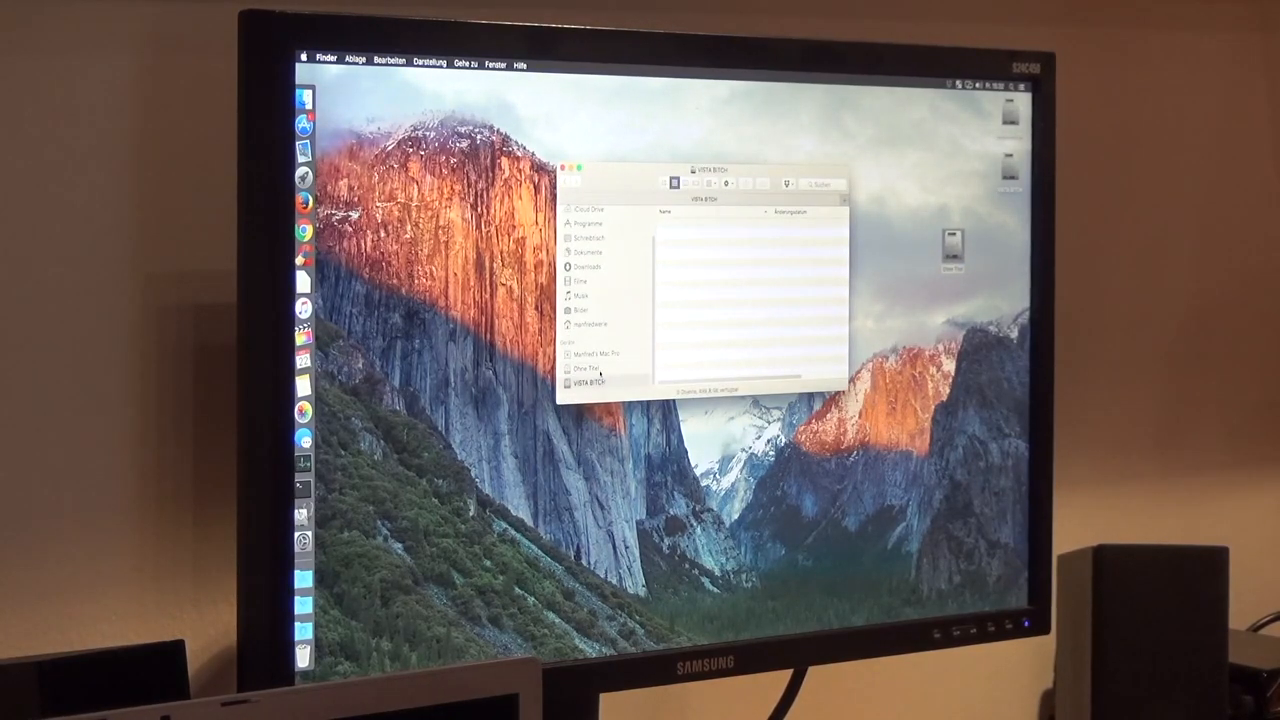
pyautogui.click(597, 353)
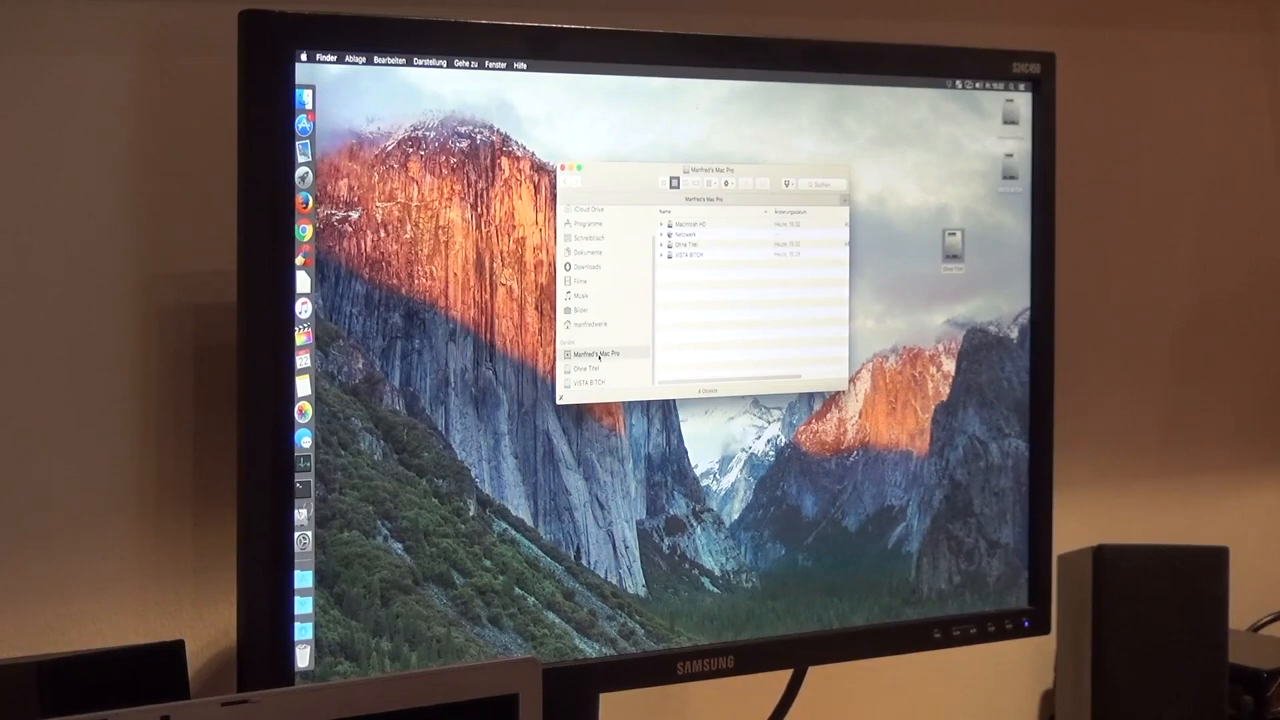
pyautogui.click(590, 368)
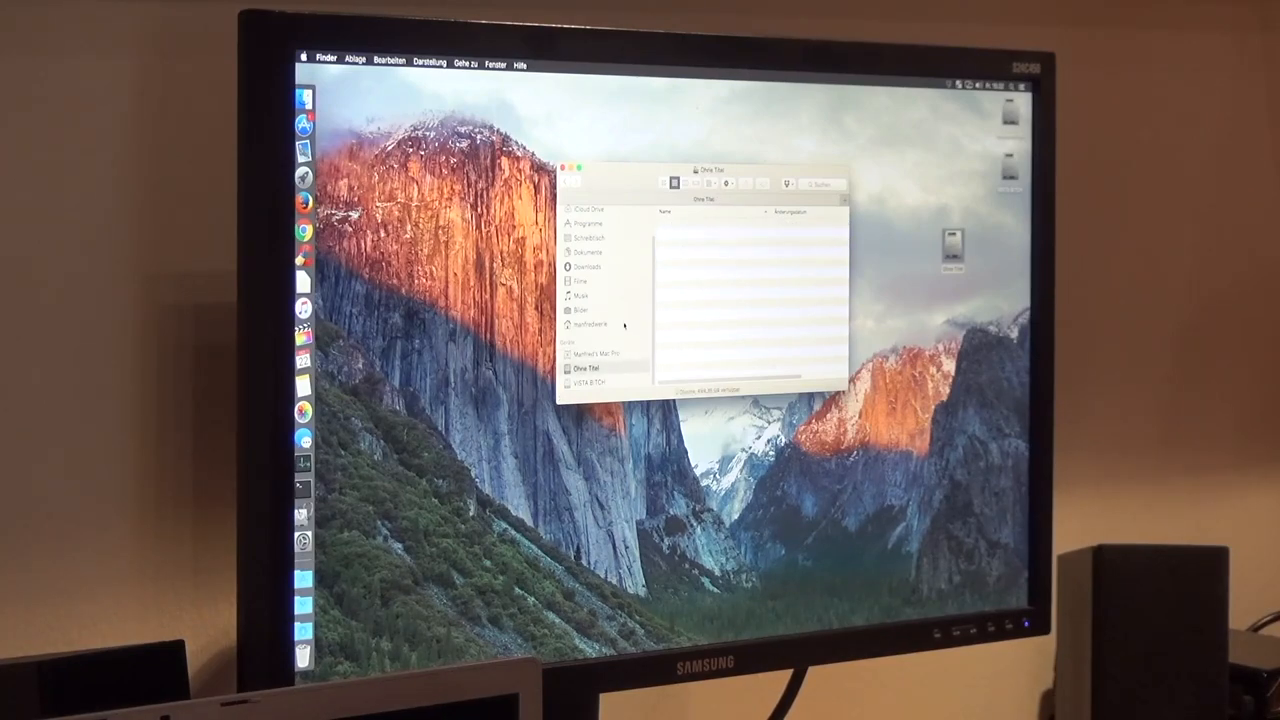